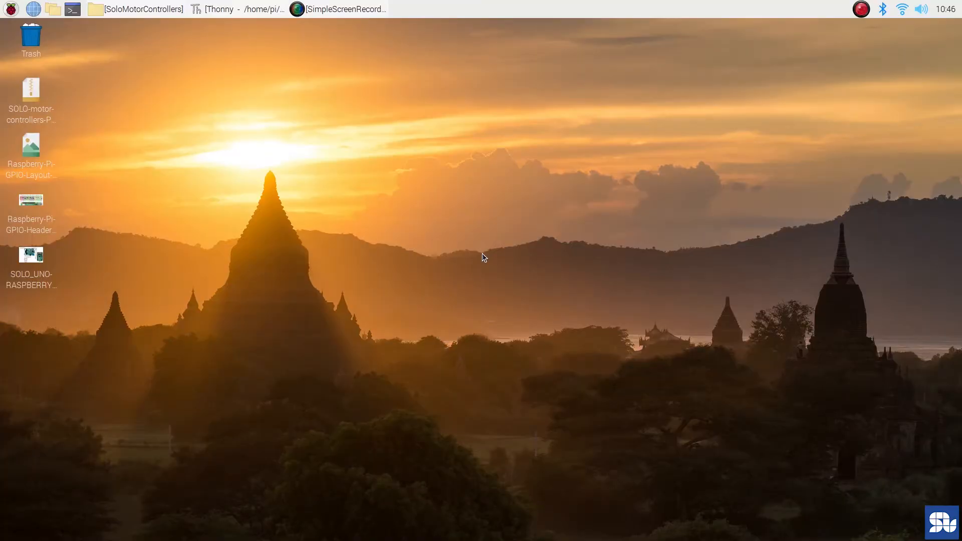
{"action": "mouse_move", "coordinate": [239, 185]}
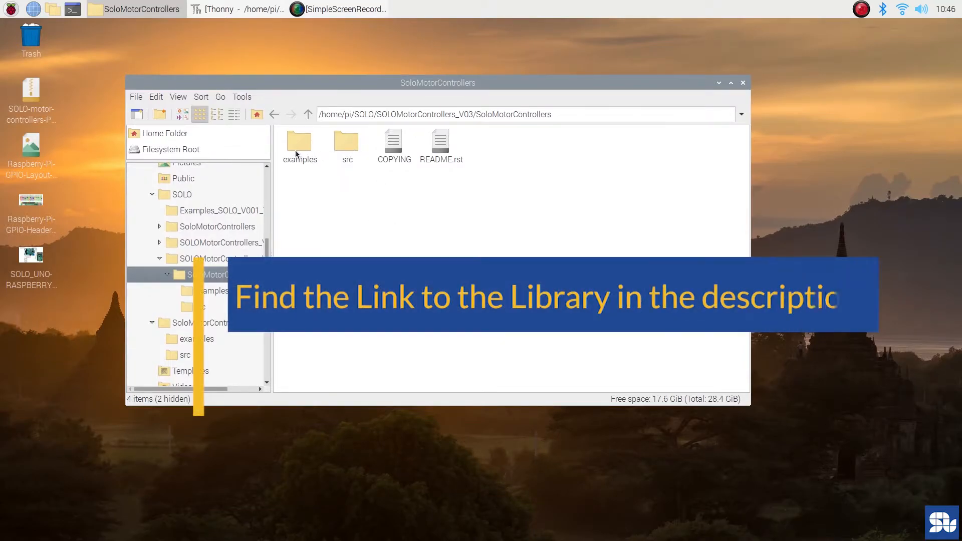
Navigate through examples into src and select RASPBERRY_PI_BrushlessMotor_Torque_HallSensors_TorquePlotter.py
{"action": "double_click", "coordinate": [300, 143]}
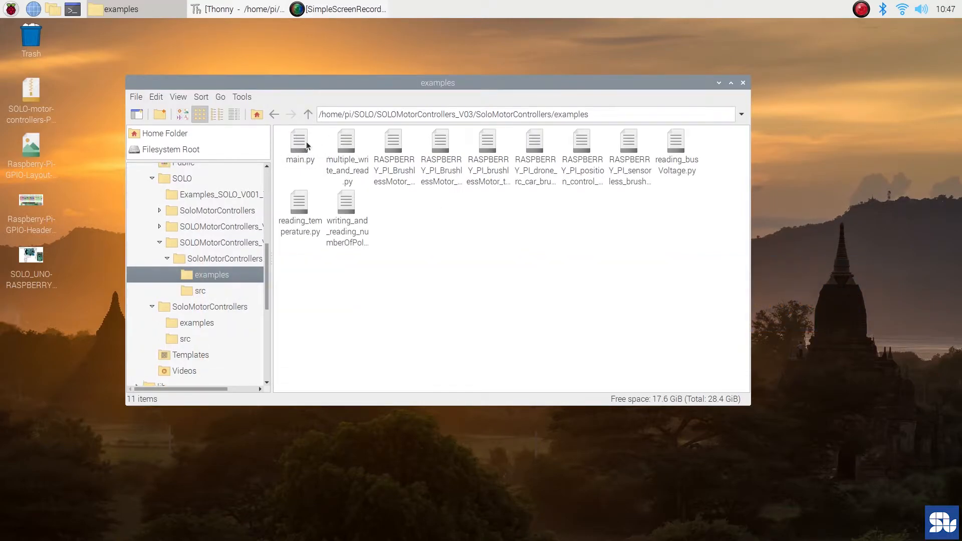
{"action": "left_click", "coordinate": [200, 291]}
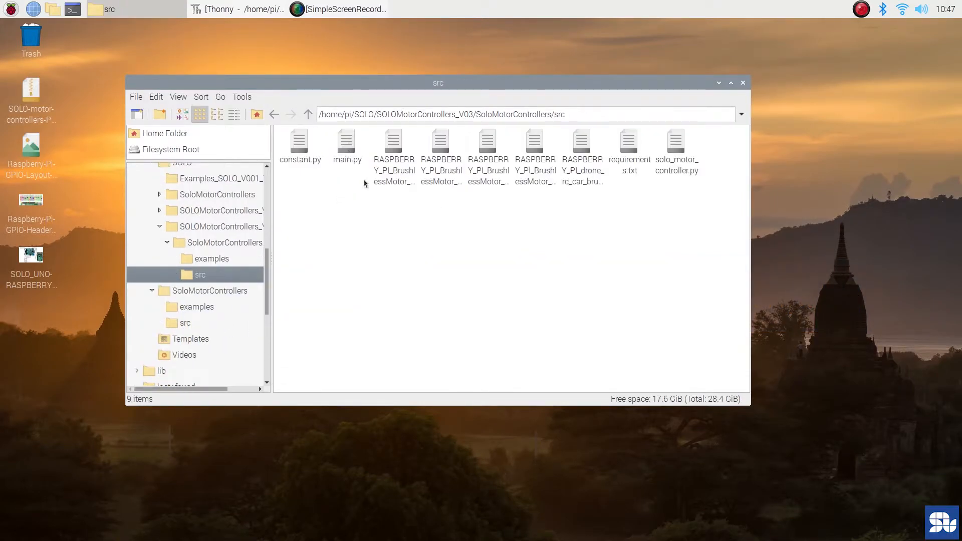
{"action": "mouse_move", "coordinate": [334, 151]}
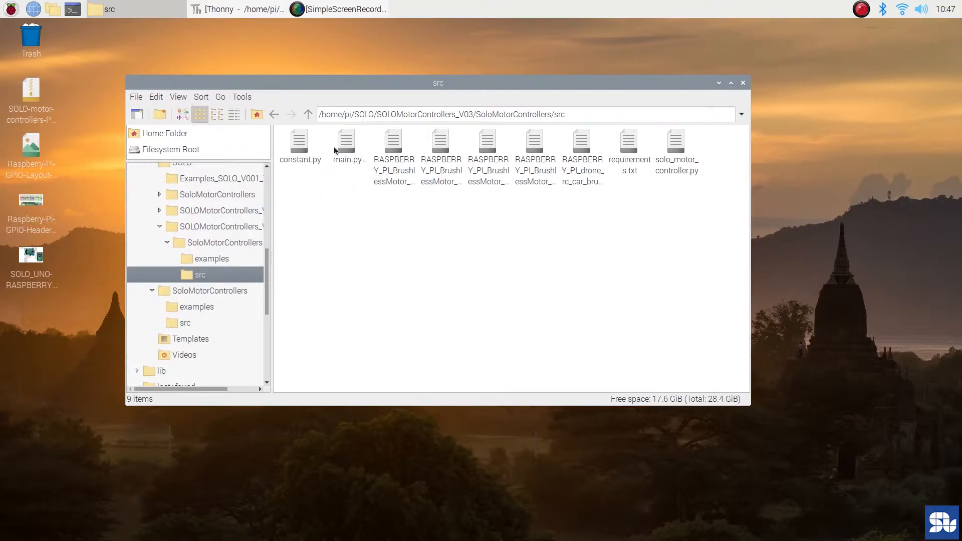
{"action": "mouse_move", "coordinate": [422, 165]}
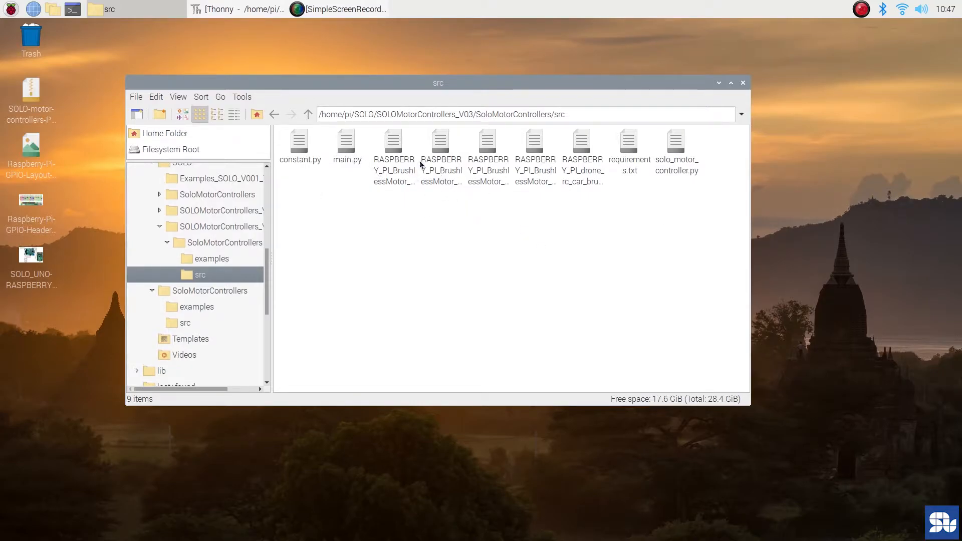
{"action": "left_click", "coordinate": [487, 145]}
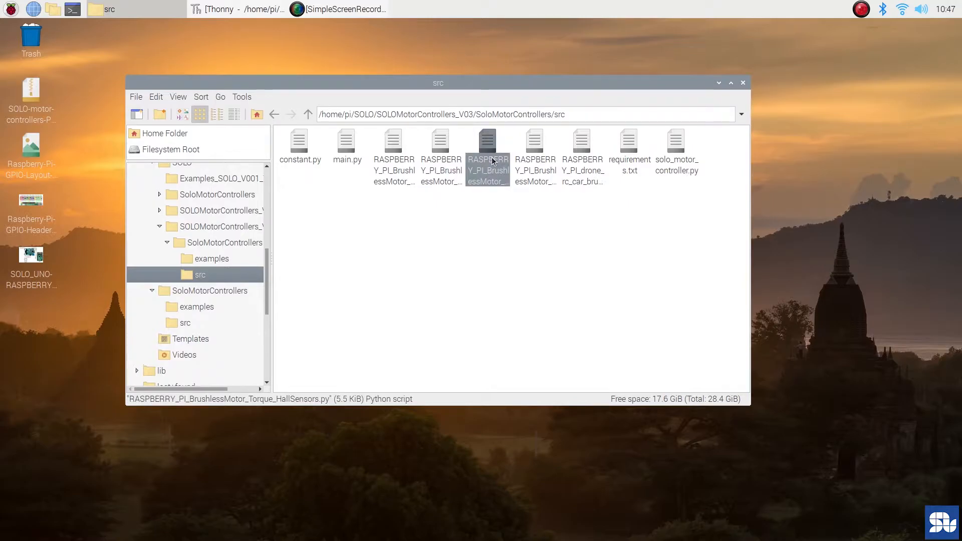
{"action": "mouse_move", "coordinate": [530, 167]}
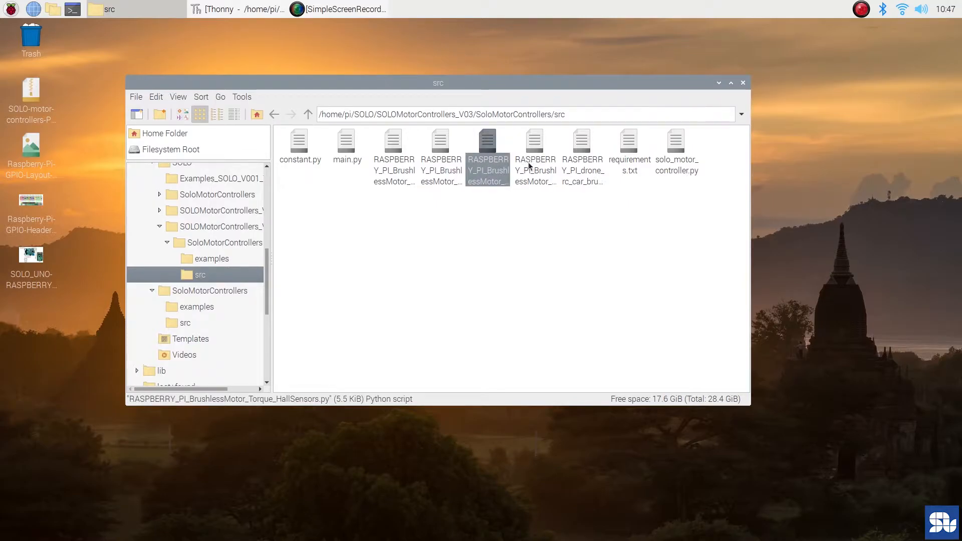
{"action": "left_click", "coordinate": [534, 151]}
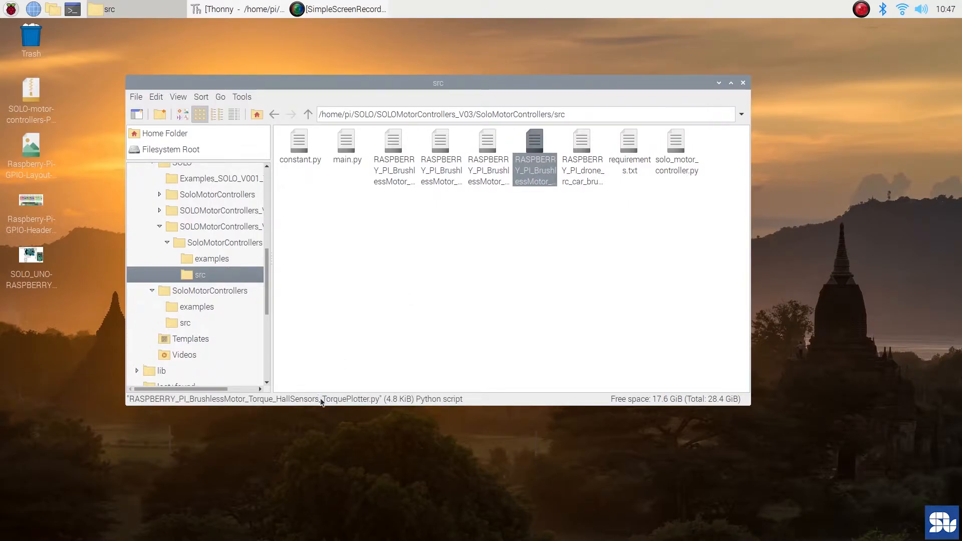
{"action": "mouse_move", "coordinate": [487, 227]}
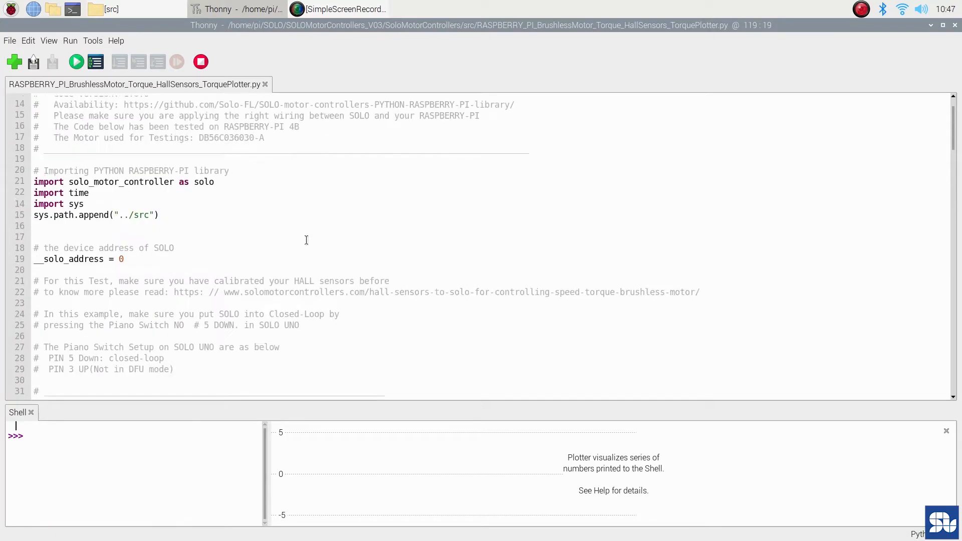
{"action": "scroll", "scroll_direction": "down", "scroll_amount": 3}
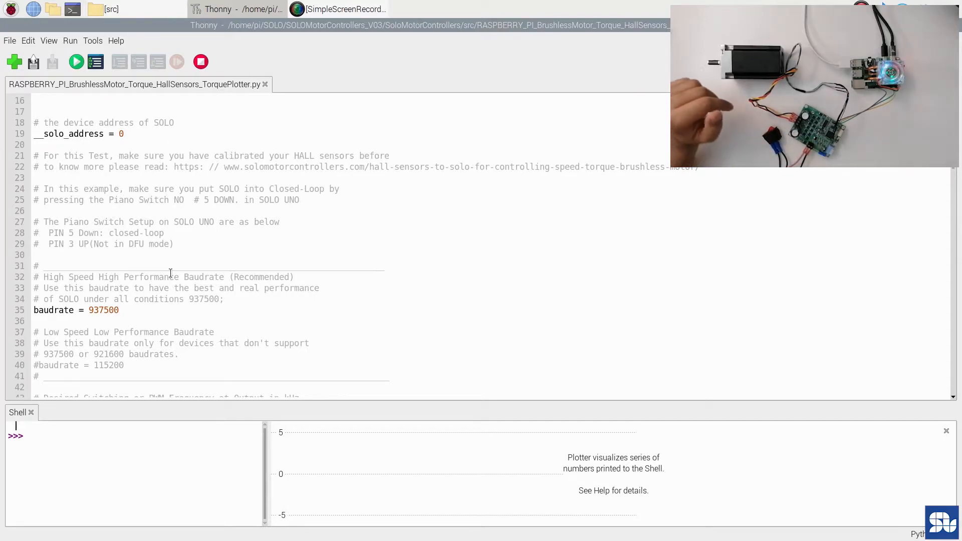
{"action": "scroll", "scroll_direction": "down", "scroll_amount": 3}
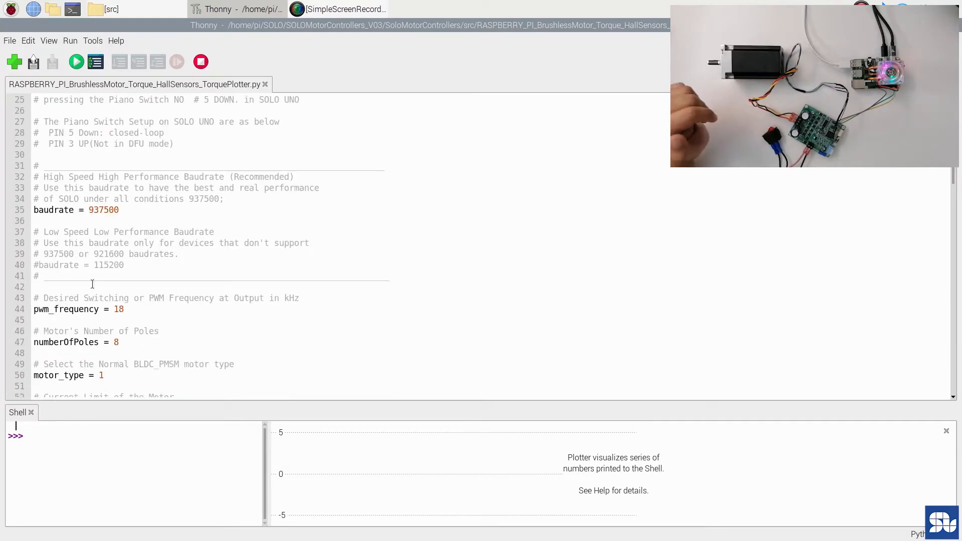
{"action": "scroll", "scroll_direction": "down", "scroll_amount": 3}
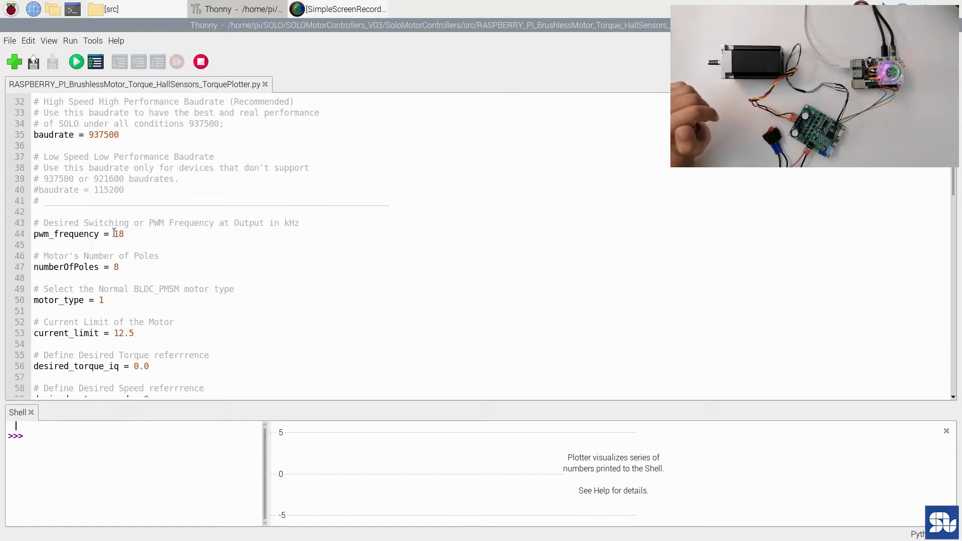
{"action": "scroll", "scroll_direction": "down", "scroll_amount": 3}
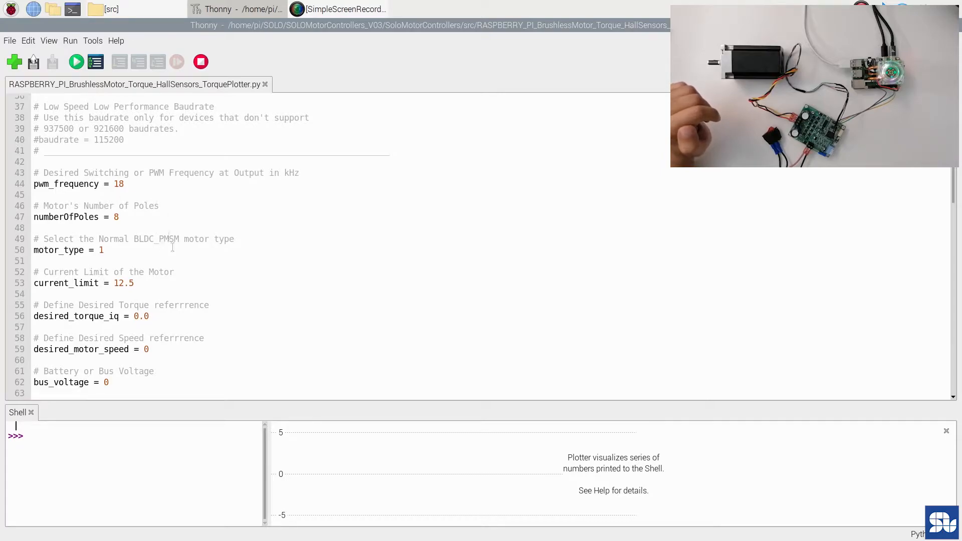
{"action": "scroll", "scroll_direction": "down", "scroll_amount": 3}
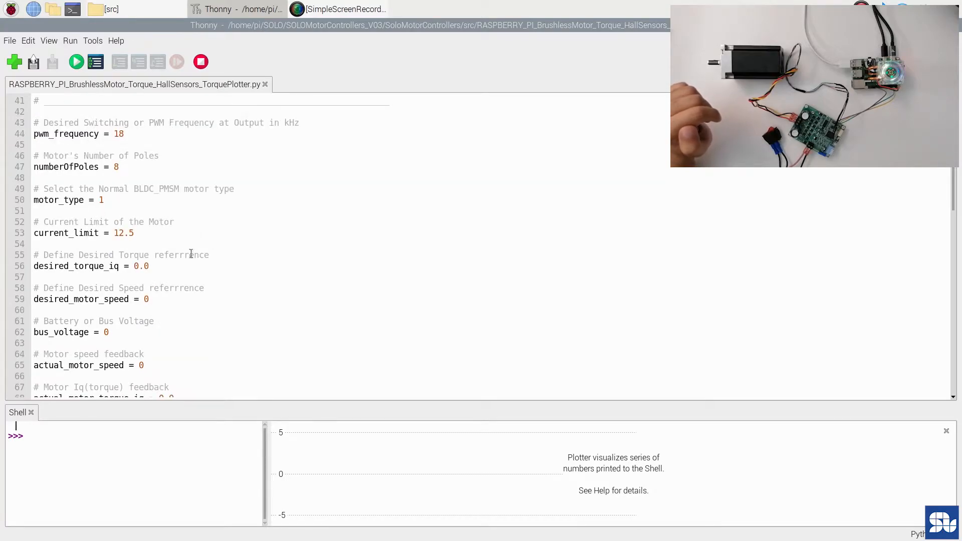
{"action": "scroll", "scroll_direction": "down", "scroll_amount": 3}
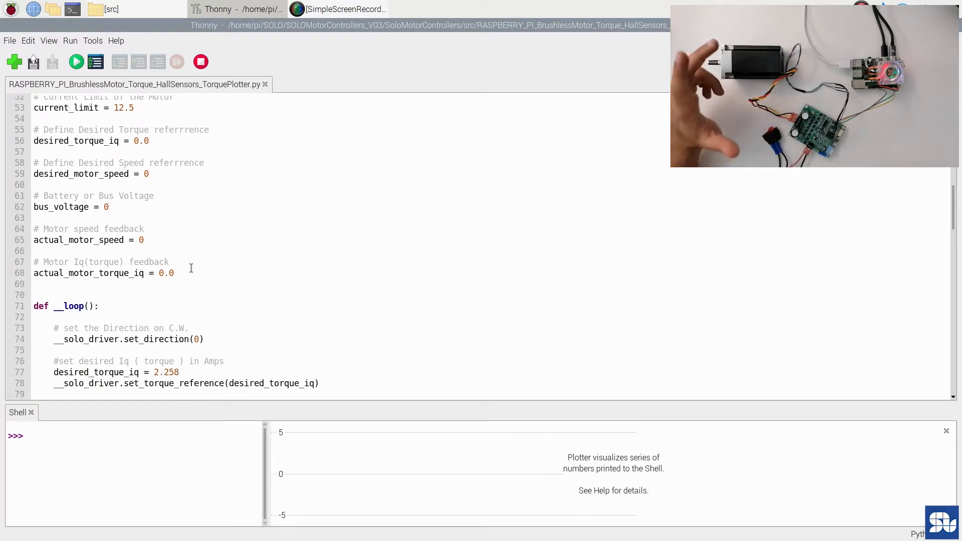
{"action": "scroll", "scroll_direction": "down", "scroll_amount": 3}
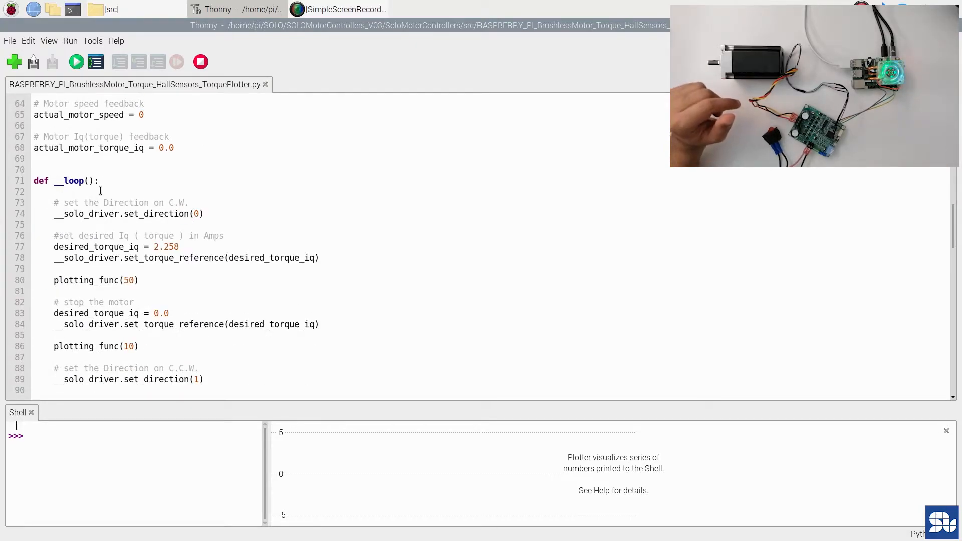
{"action": "scroll", "scroll_direction": "down", "scroll_amount": 3}
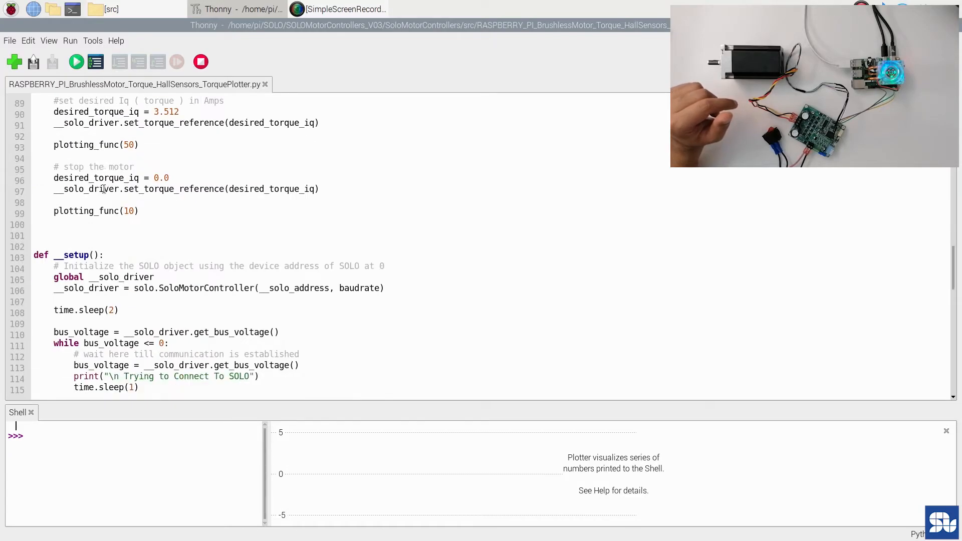
{"action": "scroll", "scroll_direction": "down", "scroll_amount": 3}
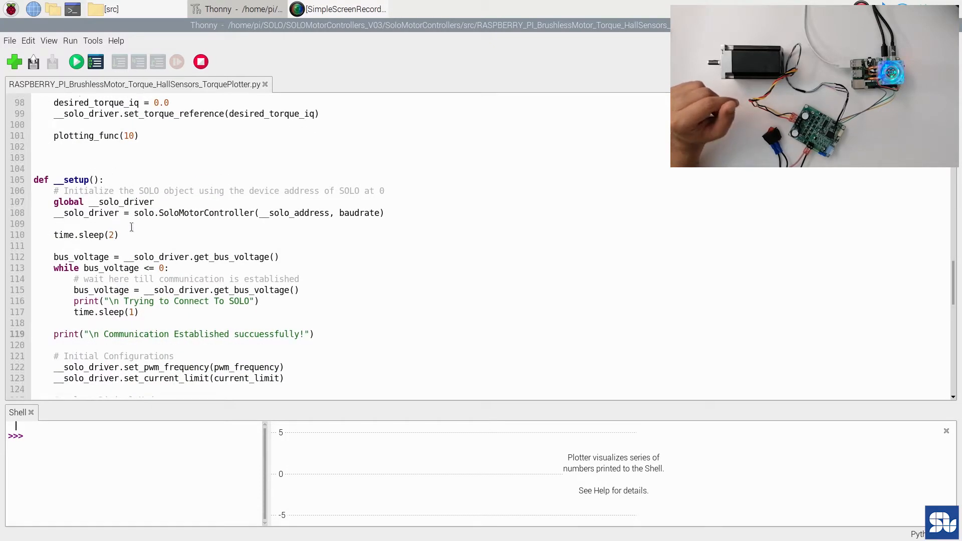
{"action": "scroll", "scroll_direction": "down", "scroll_amount": 3}
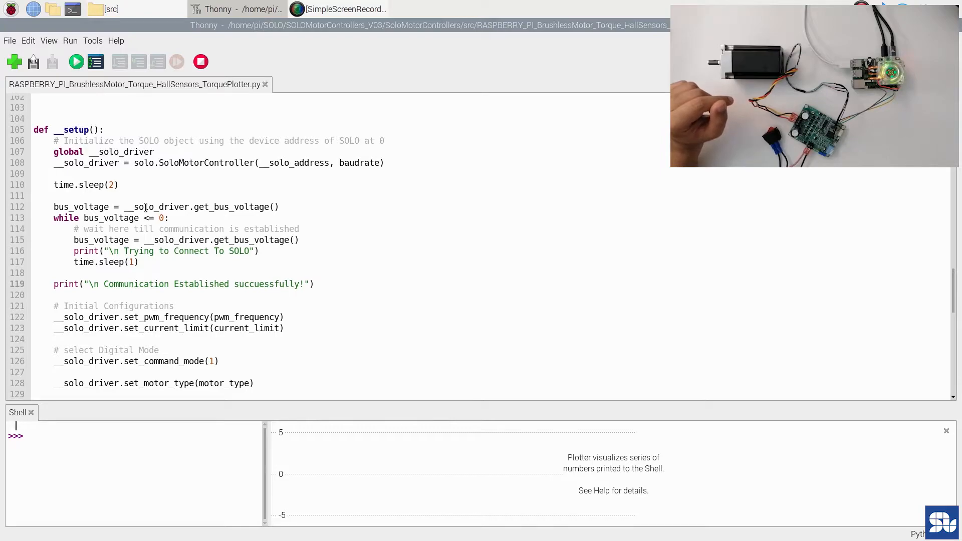
{"action": "scroll", "scroll_direction": "down", "scroll_amount": 3}
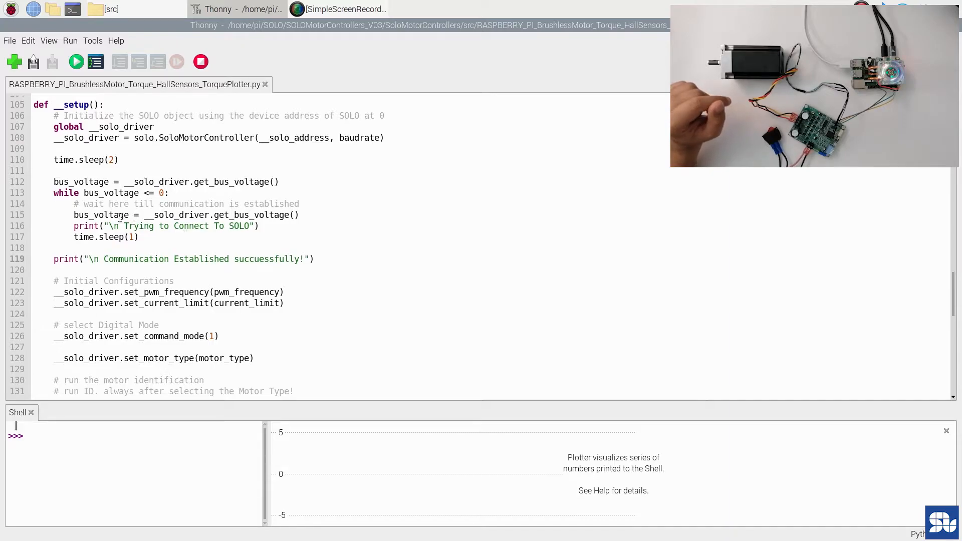
{"action": "scroll", "scroll_direction": "down", "scroll_amount": 3}
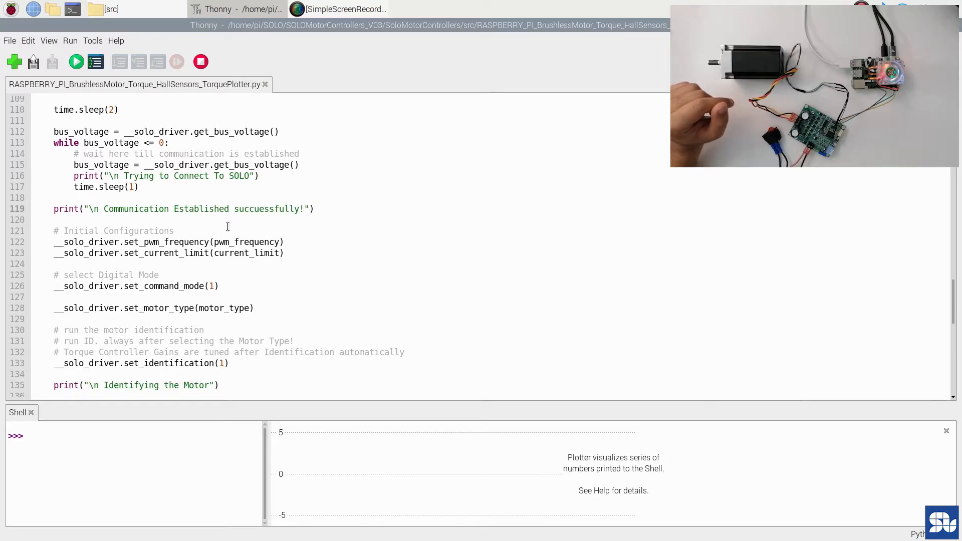
{"action": "scroll", "scroll_direction": "down", "scroll_amount": 3}
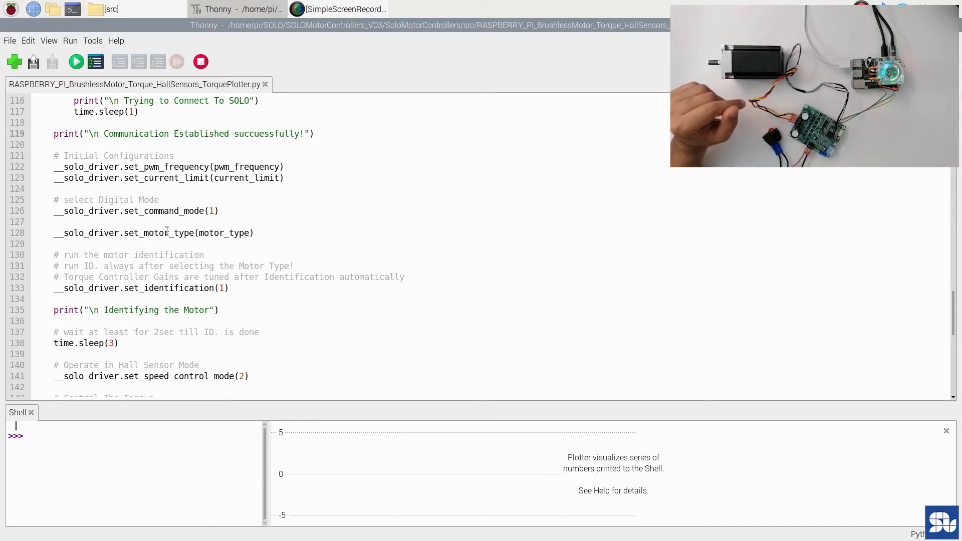
{"action": "scroll", "scroll_direction": "down", "scroll_amount": 3}
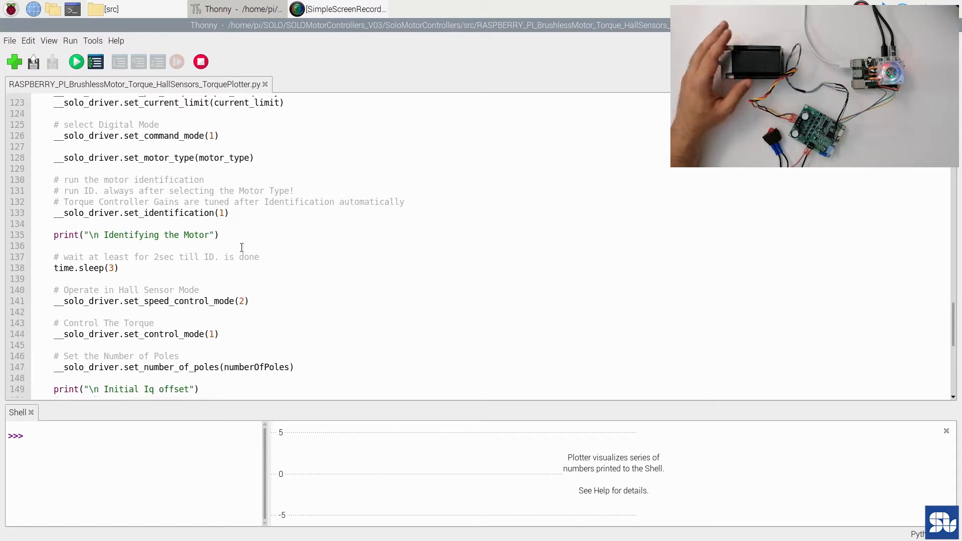
{"action": "scroll", "scroll_direction": "down", "scroll_amount": 3}
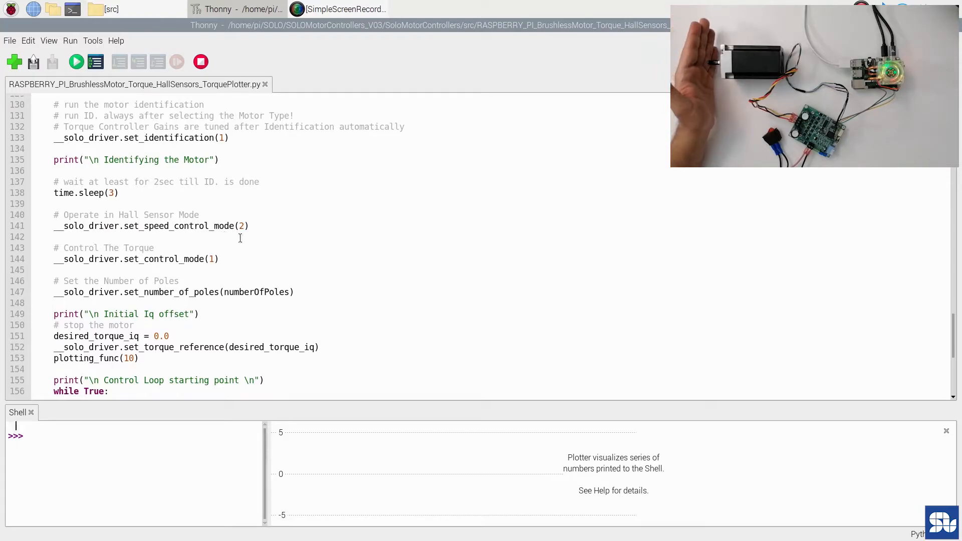
{"action": "scroll", "scroll_direction": "down", "scroll_amount": 3}
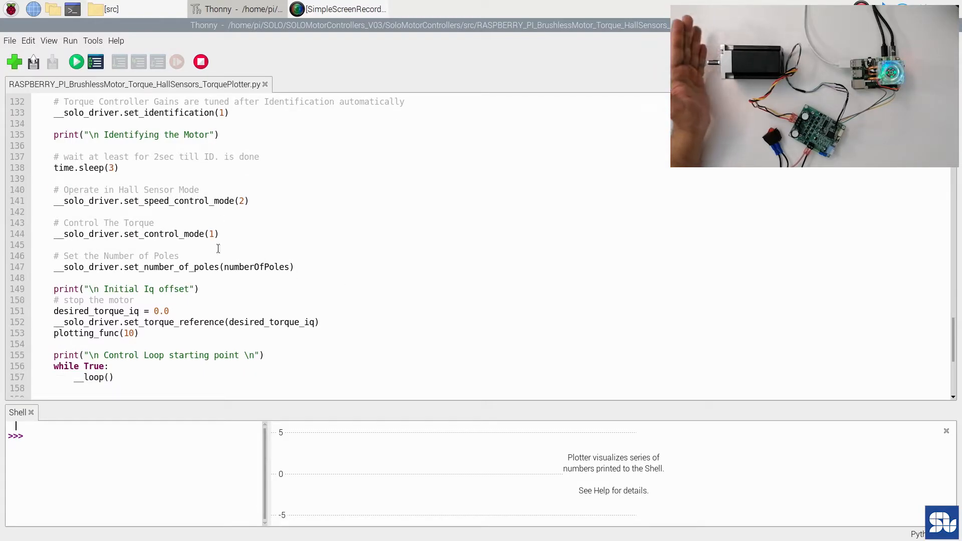
{"action": "scroll", "scroll_direction": "down", "scroll_amount": 3}
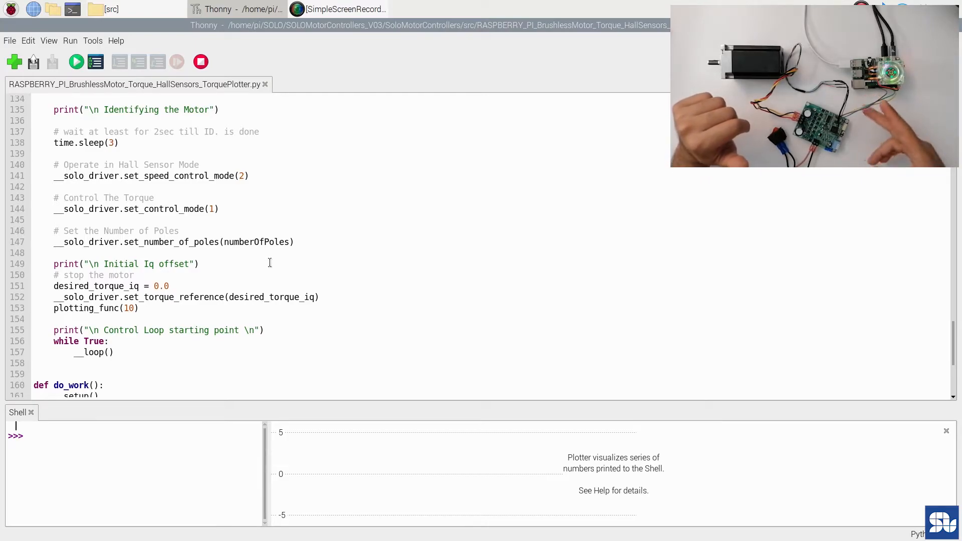
{"action": "scroll", "scroll_direction": "down", "scroll_amount": 3}
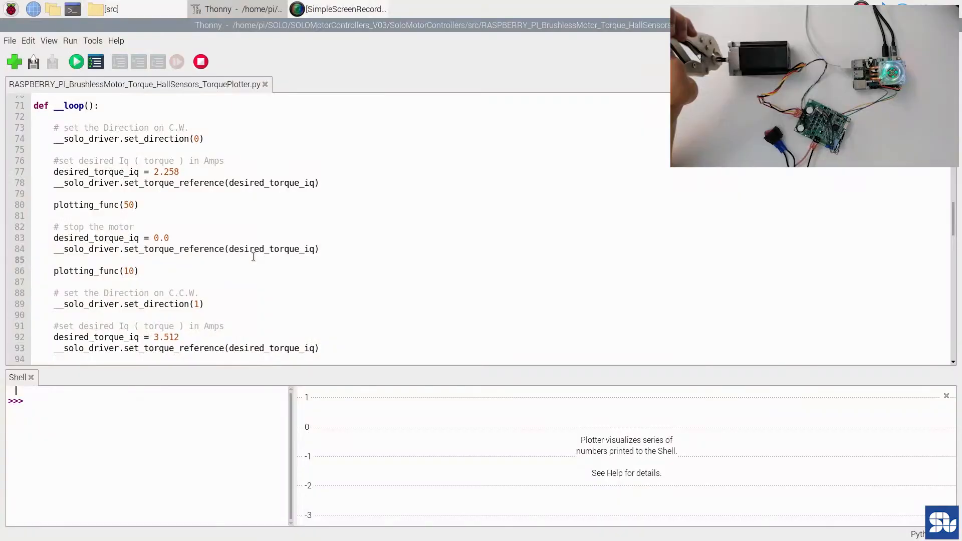
Run the torque script so Iq readings near 3.3 A print and plot
{"action": "left_click", "coordinate": [75, 61]}
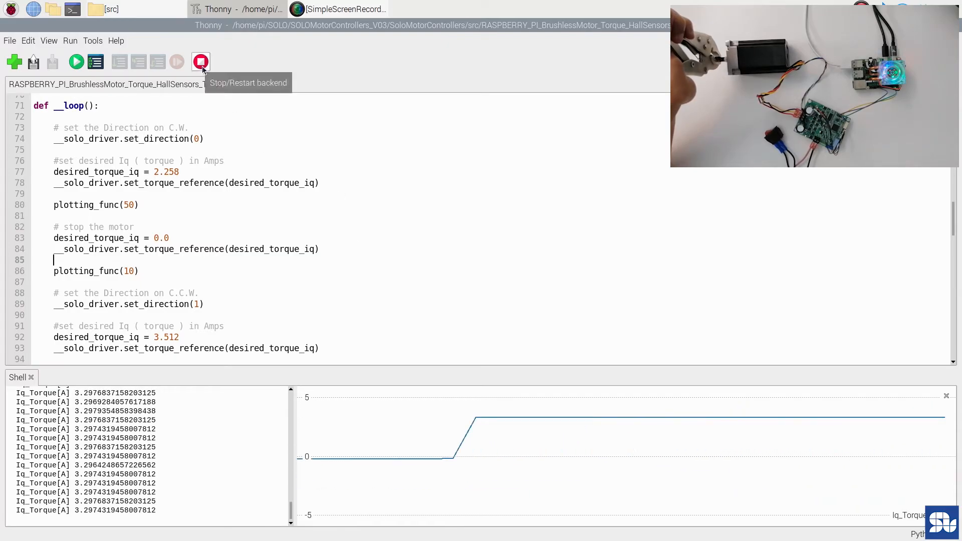
Restart the backend and rerun the script, printing motor ID and Iq offset near -0.23 A
{"action": "left_click", "coordinate": [201, 61]}
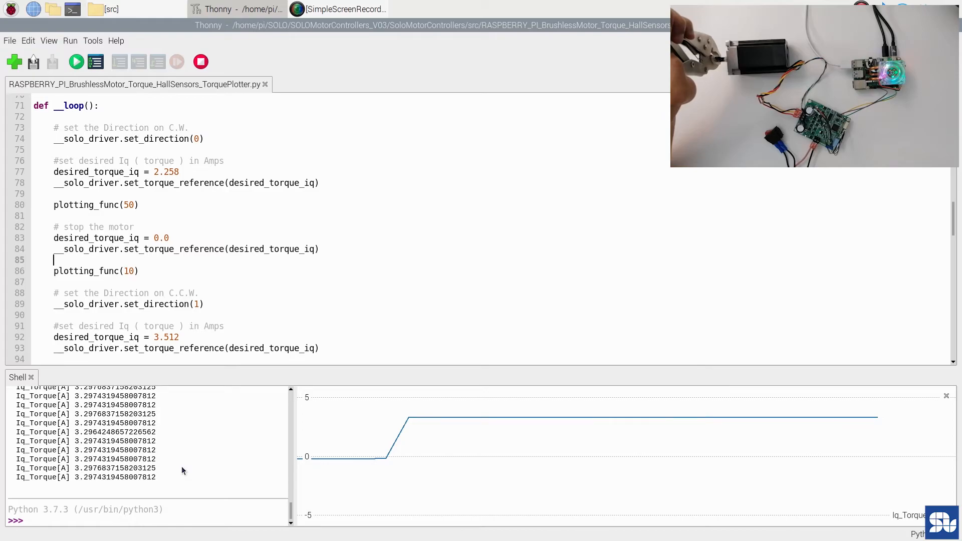
{"action": "mouse_move", "coordinate": [130, 393]}
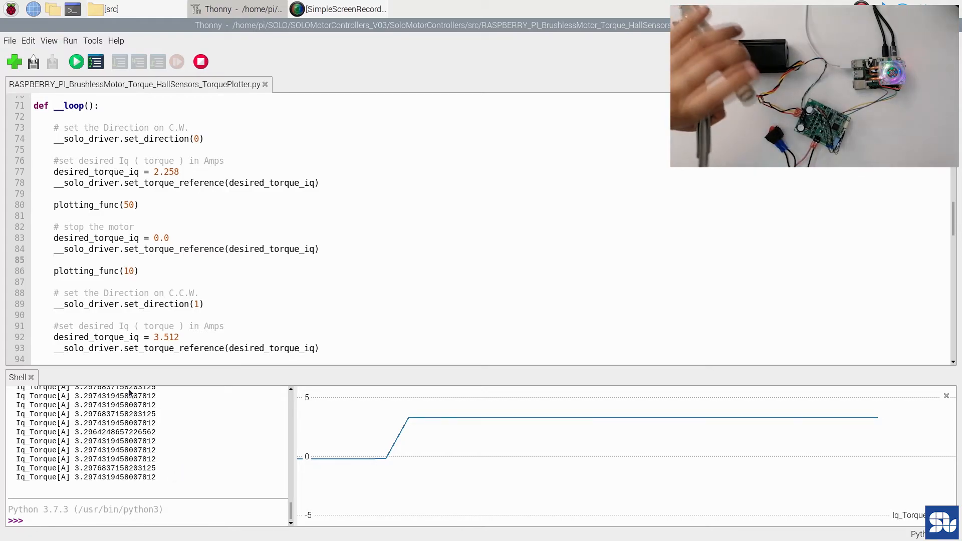
{"action": "left_click", "coordinate": [76, 62]}
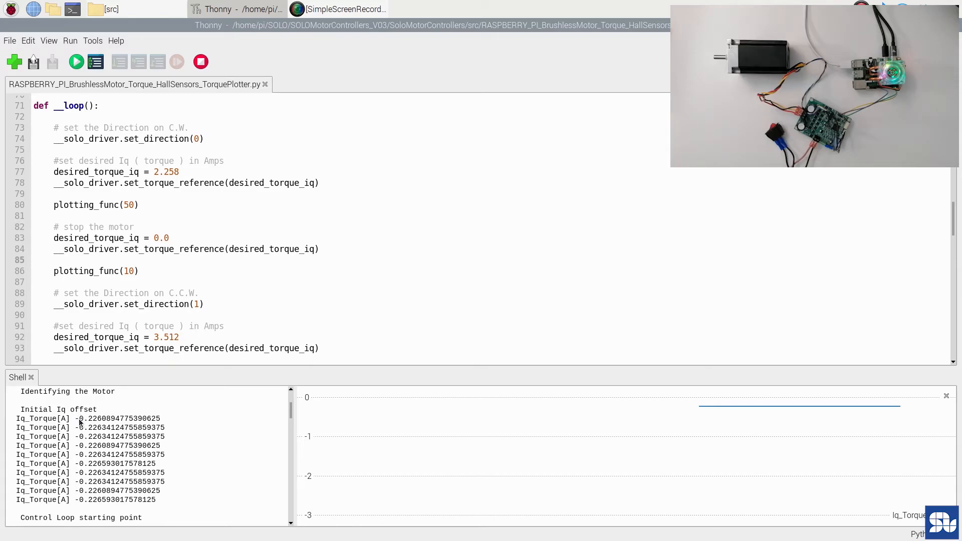
Watch Iq readings step from -2.47 A to 3.3 A, scrolling past the stop-motor section
{"action": "left_click", "coordinate": [56, 259]}
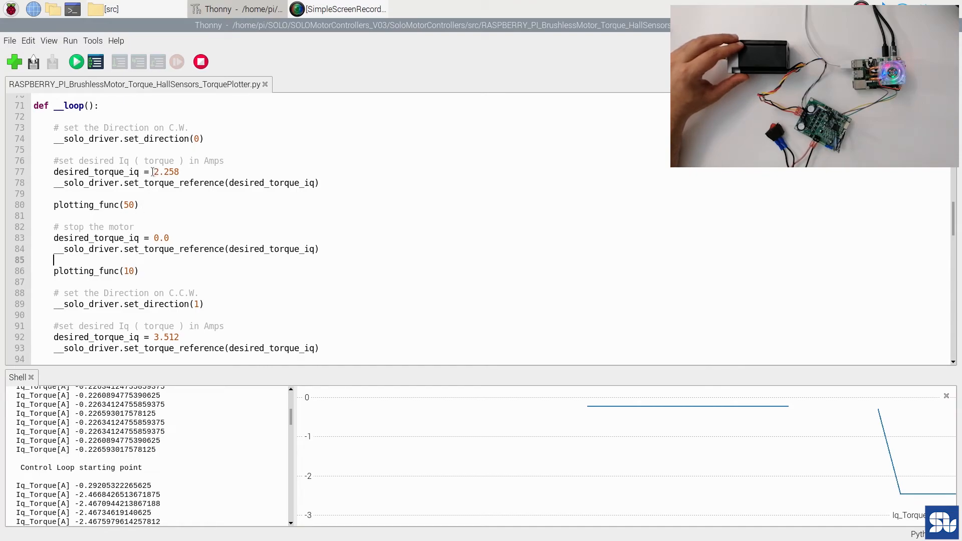
{"action": "left_click", "coordinate": [179, 172]}
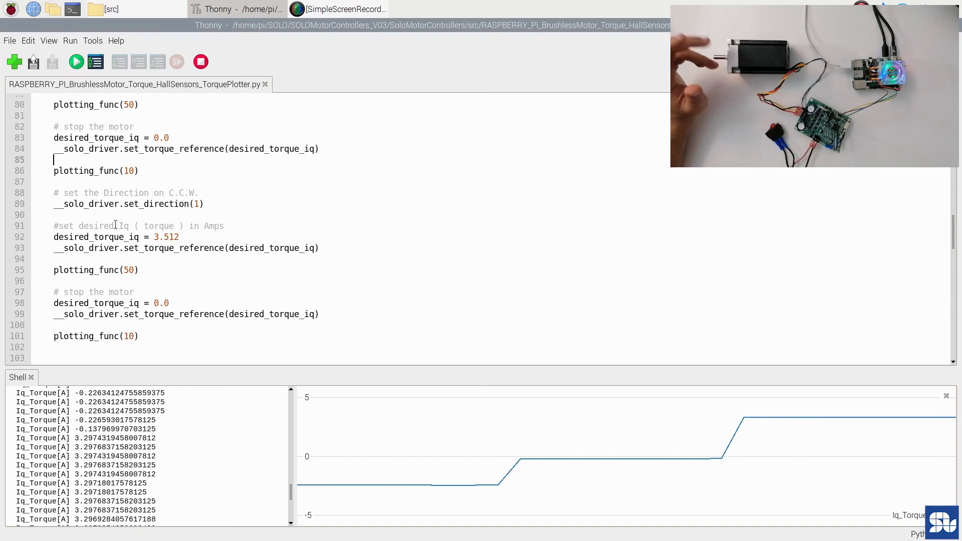
{"action": "scroll", "scroll_direction": "down", "scroll_amount": 3}
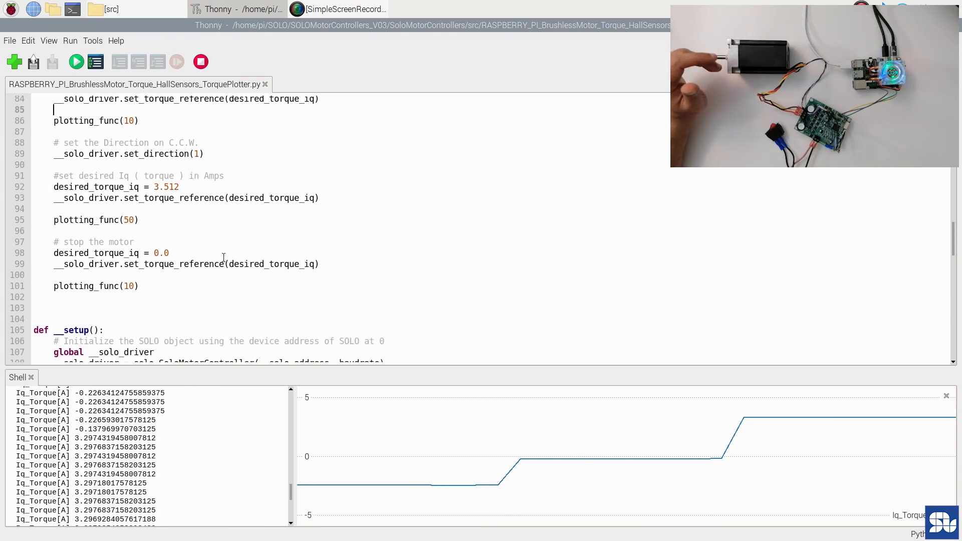